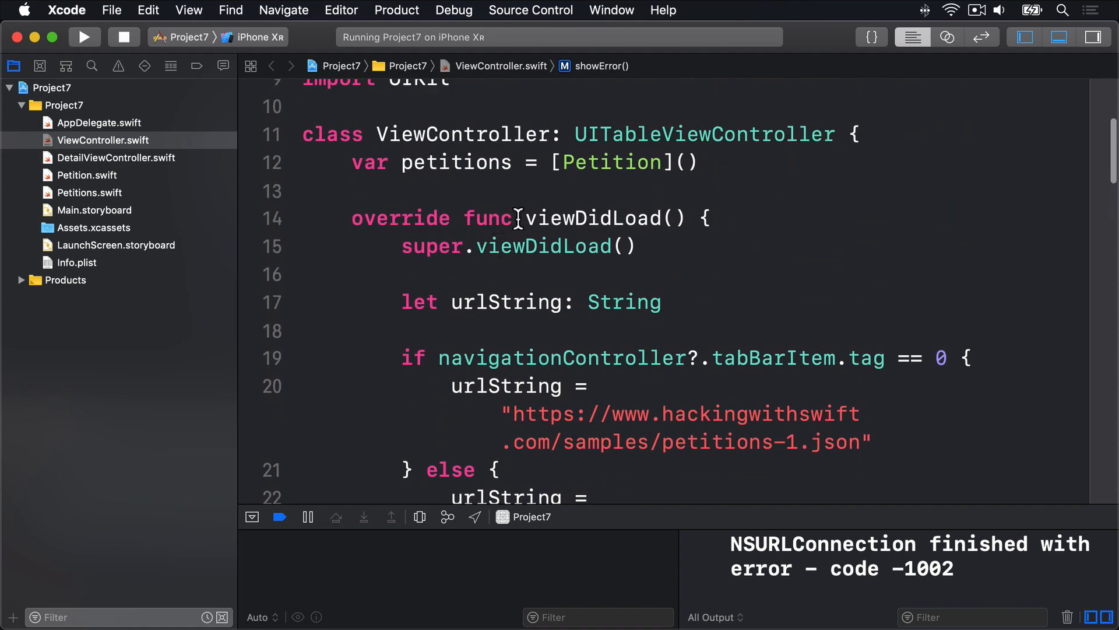
Step: Cut the urlString and DispatchQueue block from viewDidLoad, leaving only super.viewDidLoad()
scroll(down, 3)
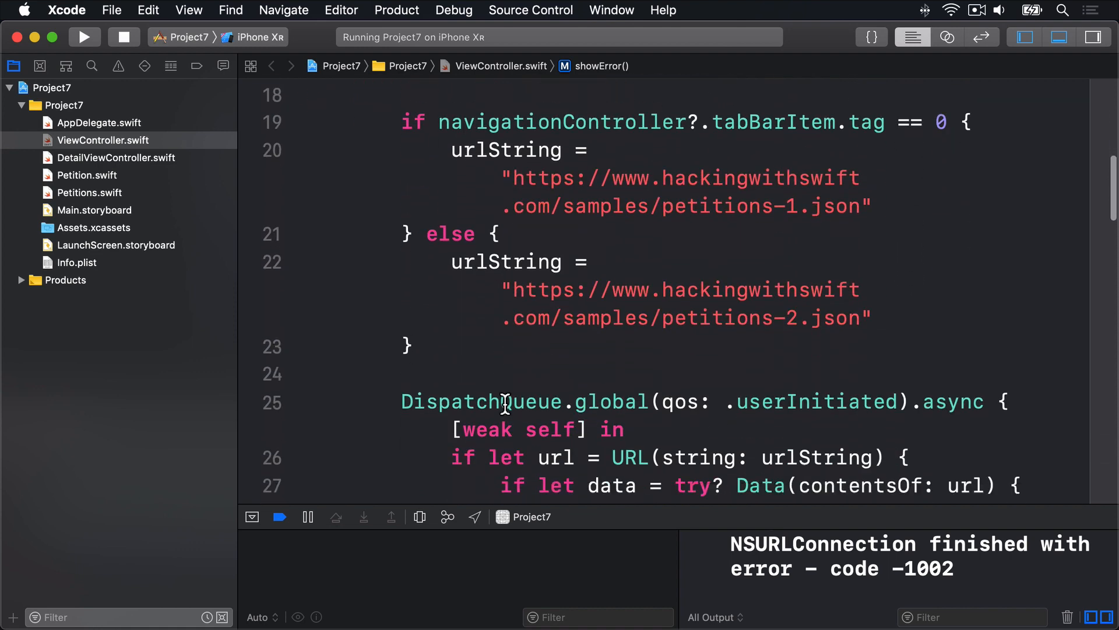
scroll(down, 3)
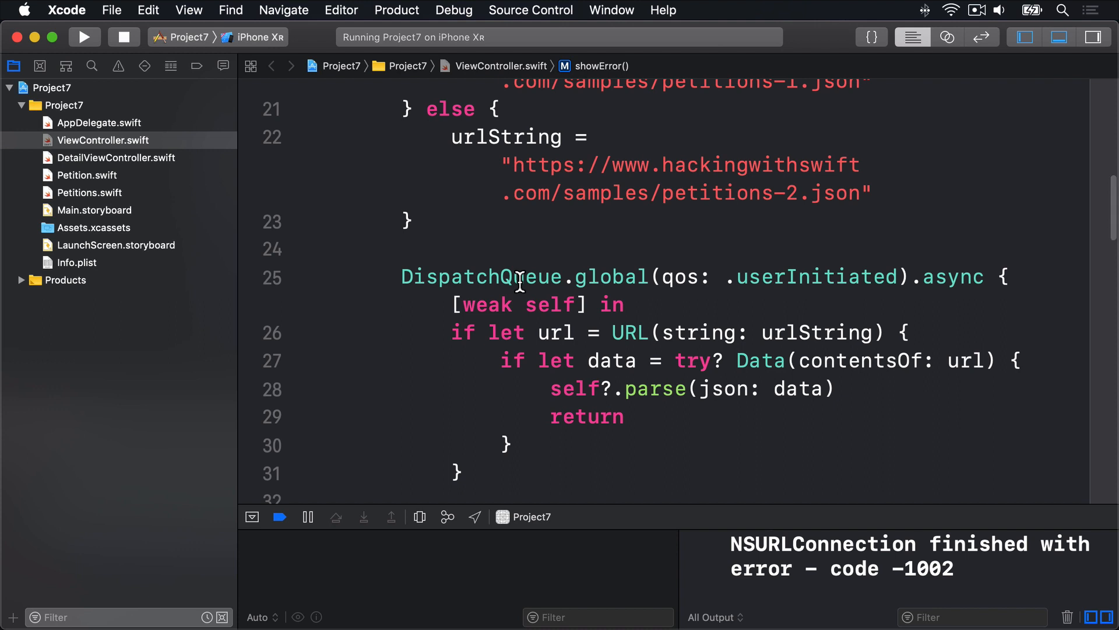
scroll(down, 3)
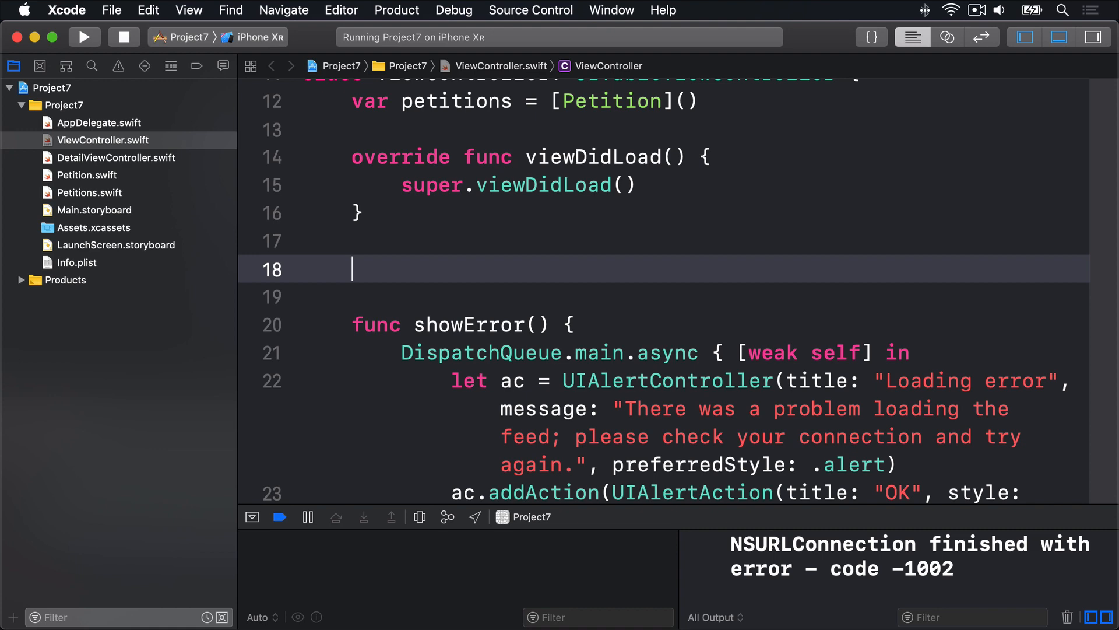
Step: Declare func fetchJSON() below viewDidLoad and paste the cut loading code inside it
text(func fetchJSON() {)
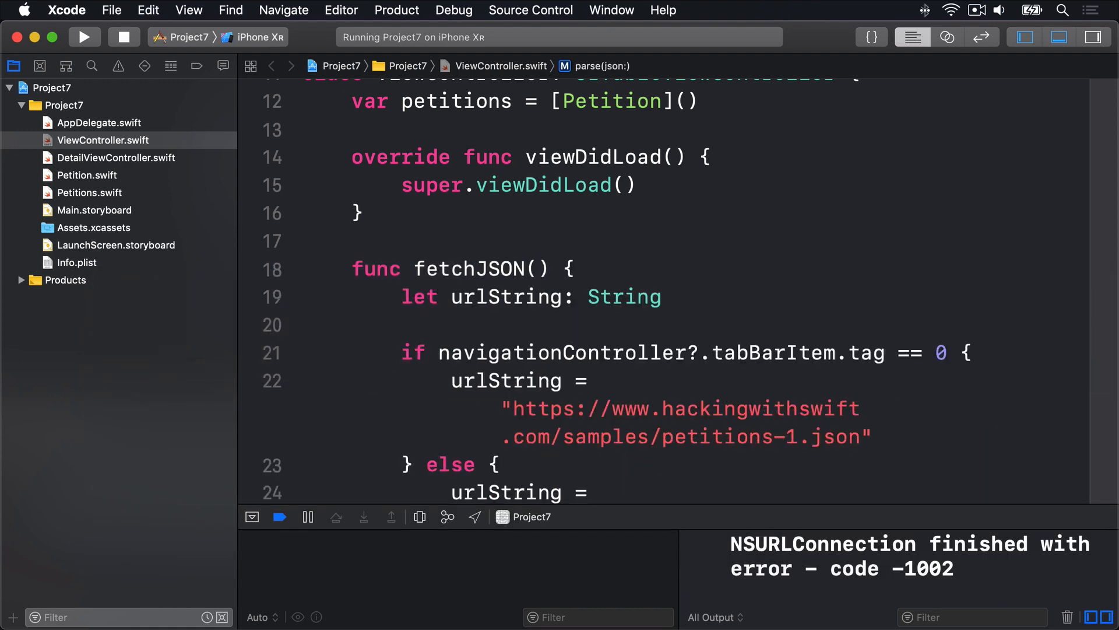
scroll(down, 3)
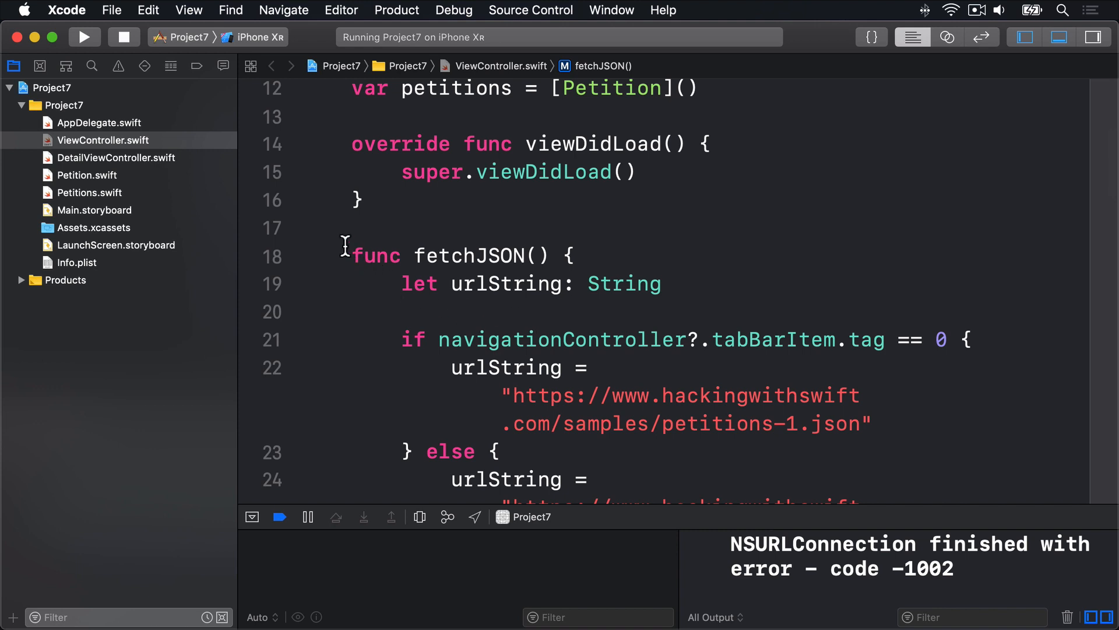
text(@objc)
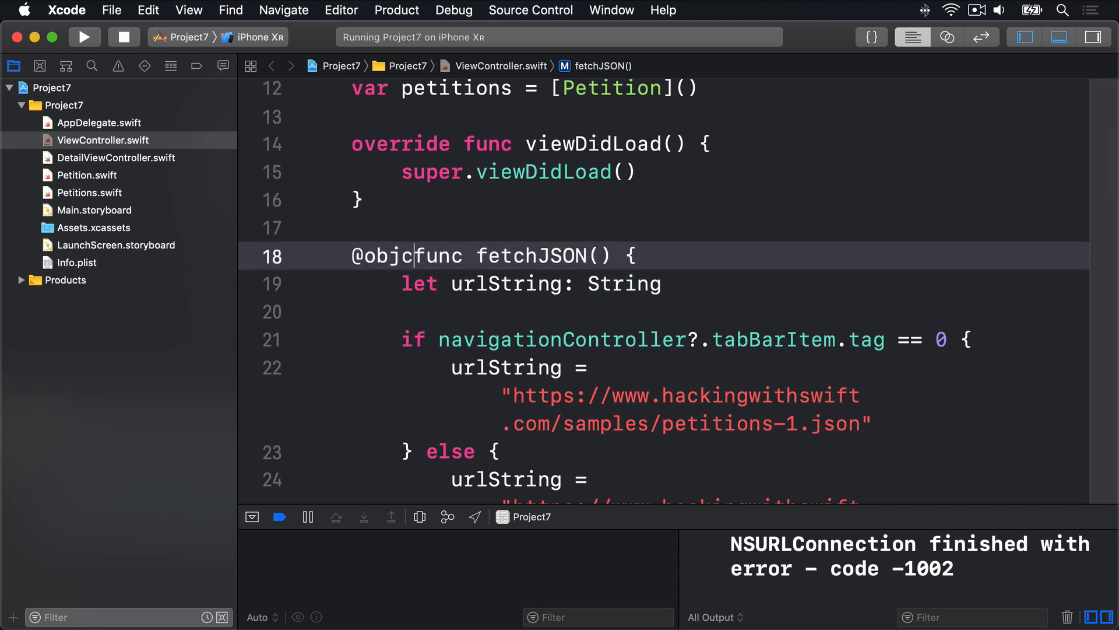
double_click(383, 255)
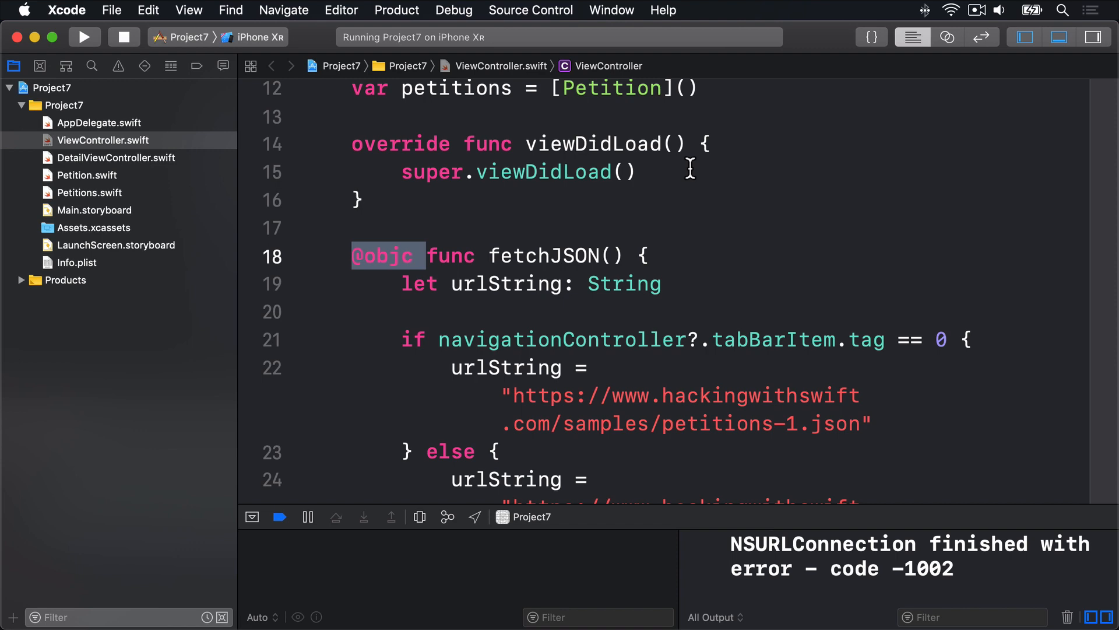
text(performSelector(inBackground: Selector, with: Any?)
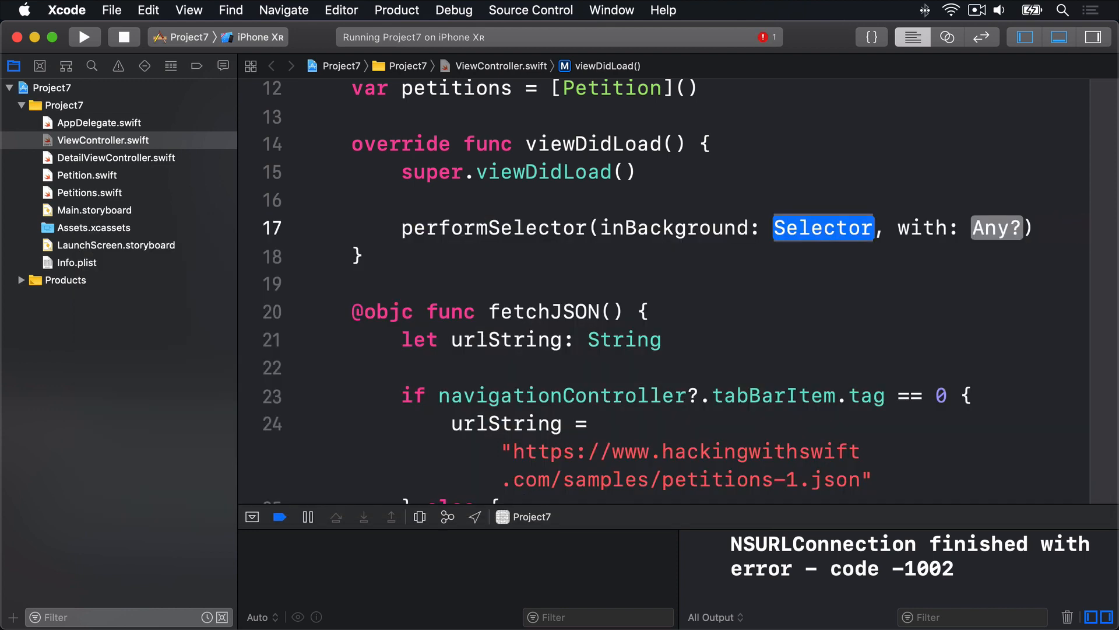
text(#se)
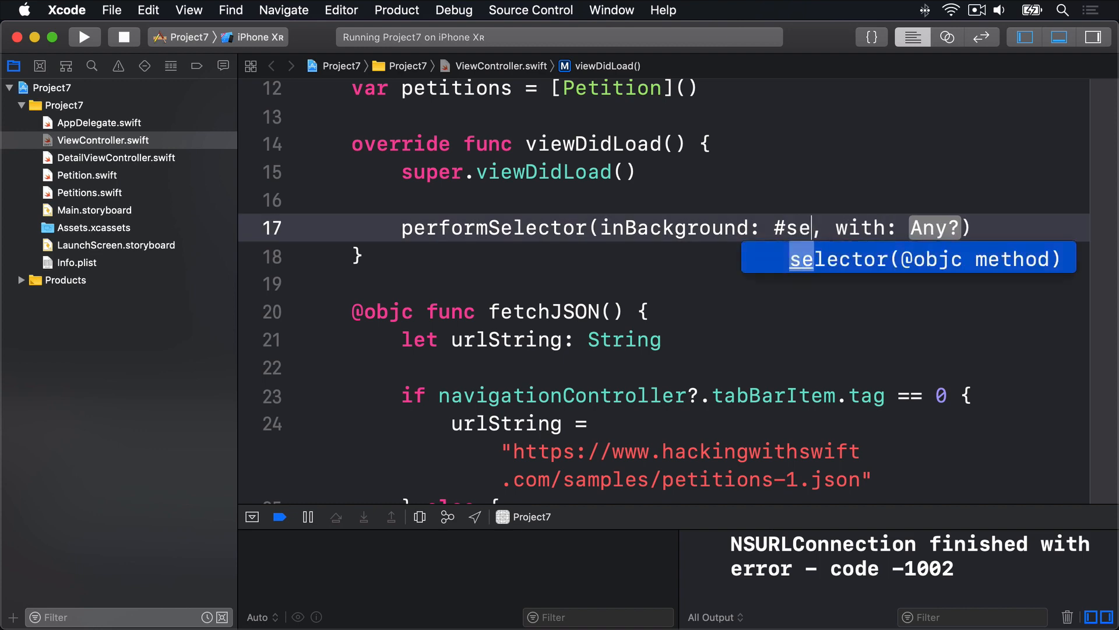
text(lector(fetchJ)
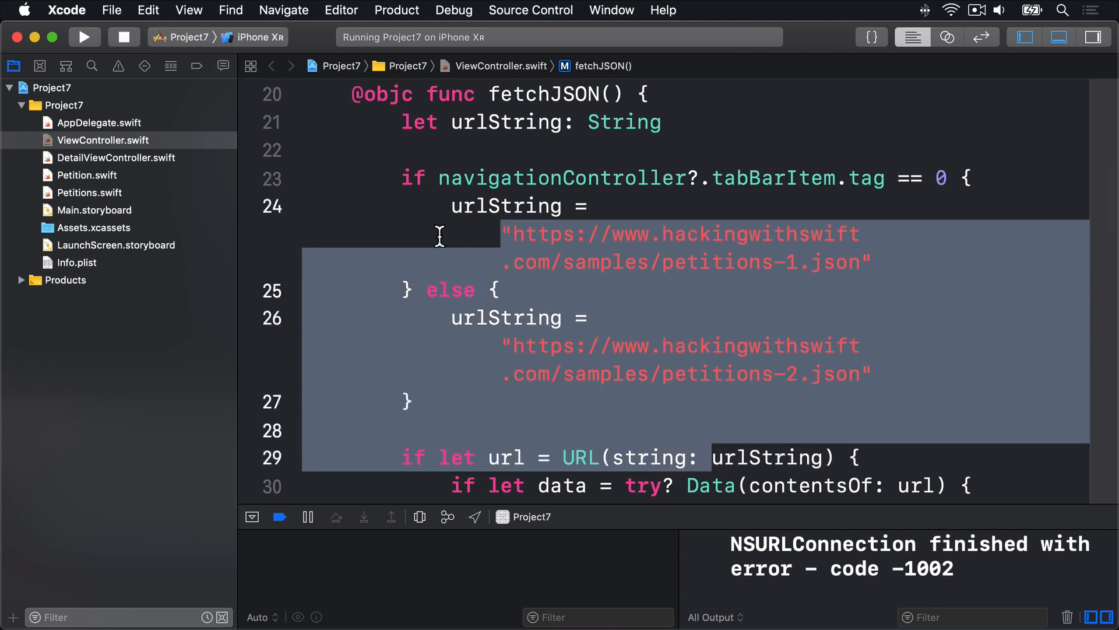
scroll(down, 3)
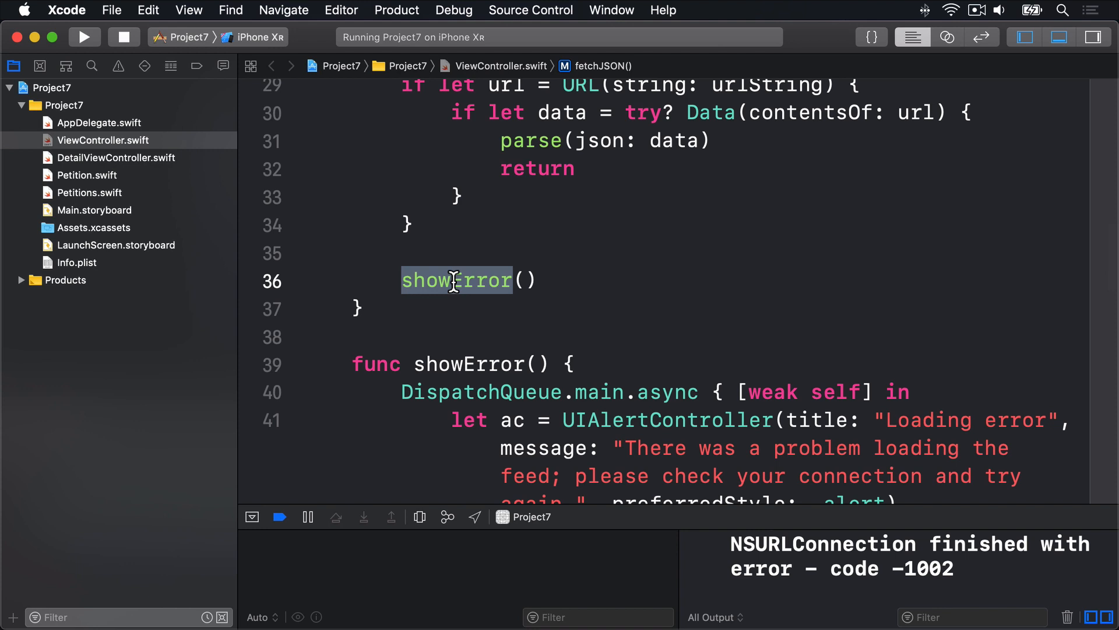
click(456, 280)
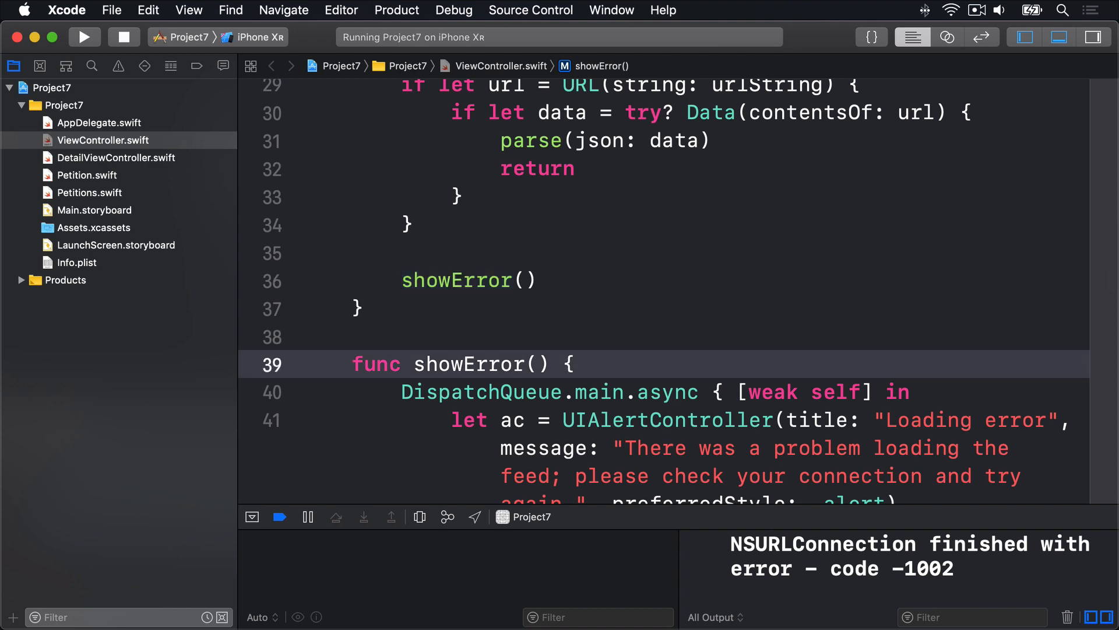
text(@objc)
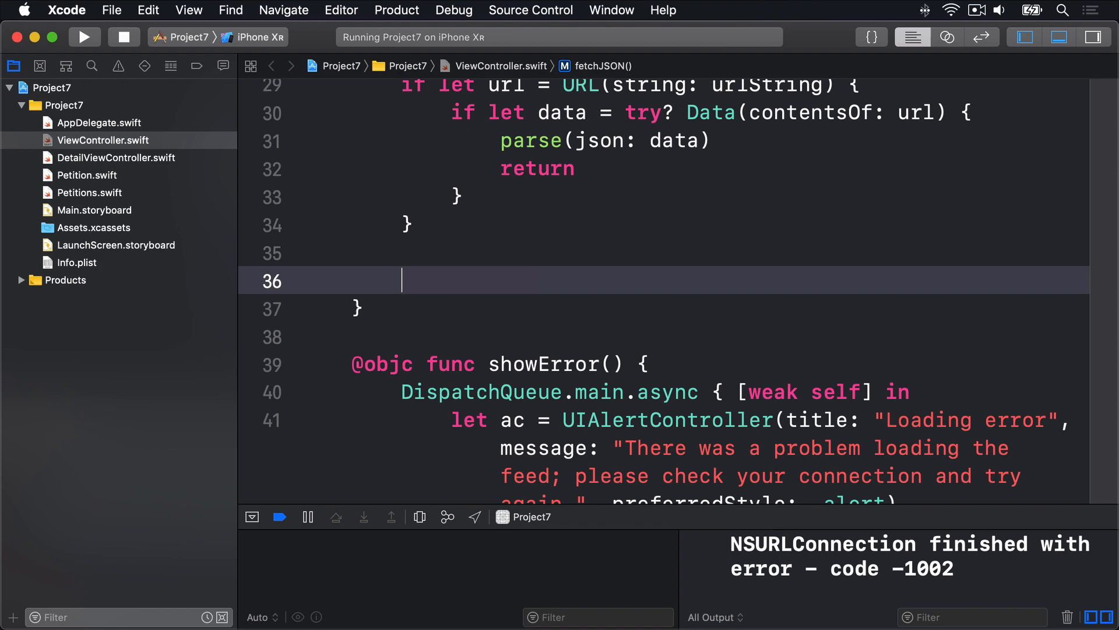
Step: End fetchJSON with performSelector(onMainThread: #selector(showError), with: nil, waitUntilDone: false)
text(perform)
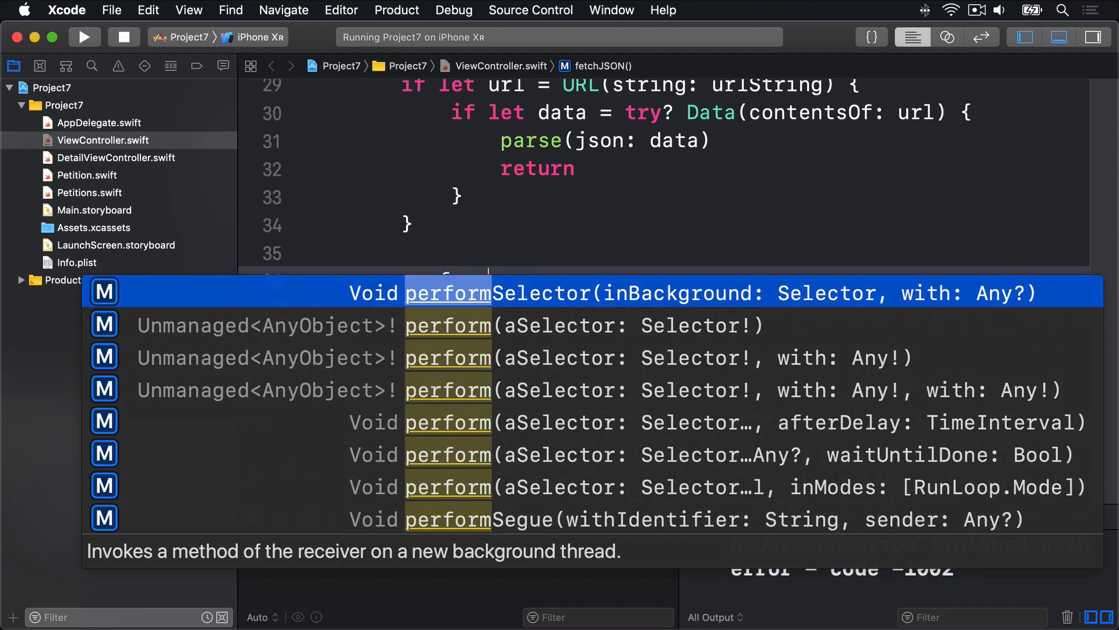
text(main)
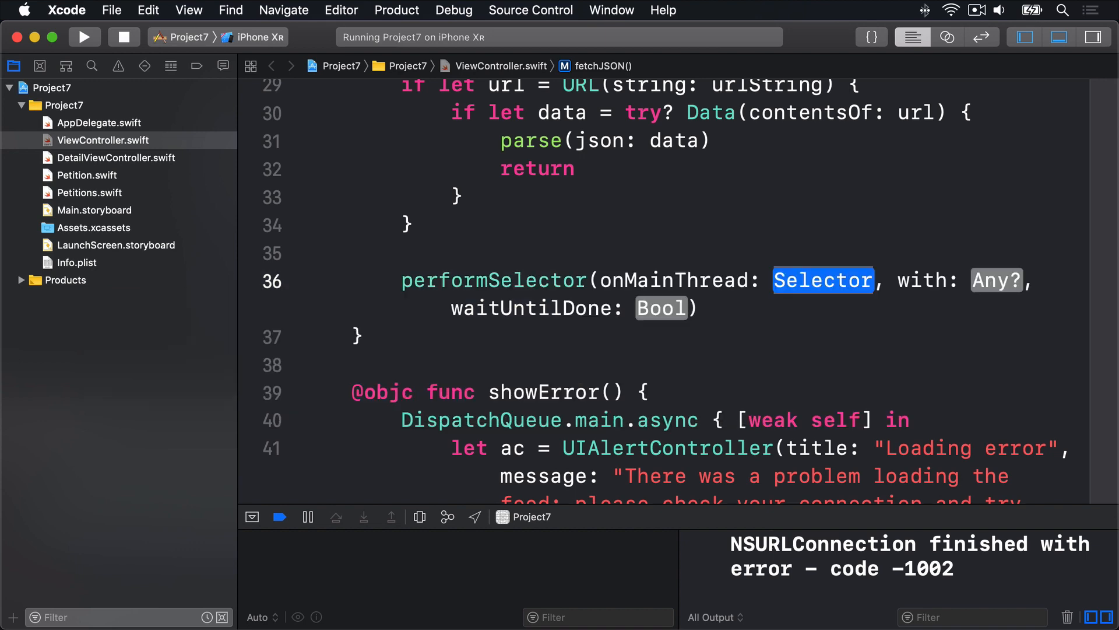
text(#selector(showError)
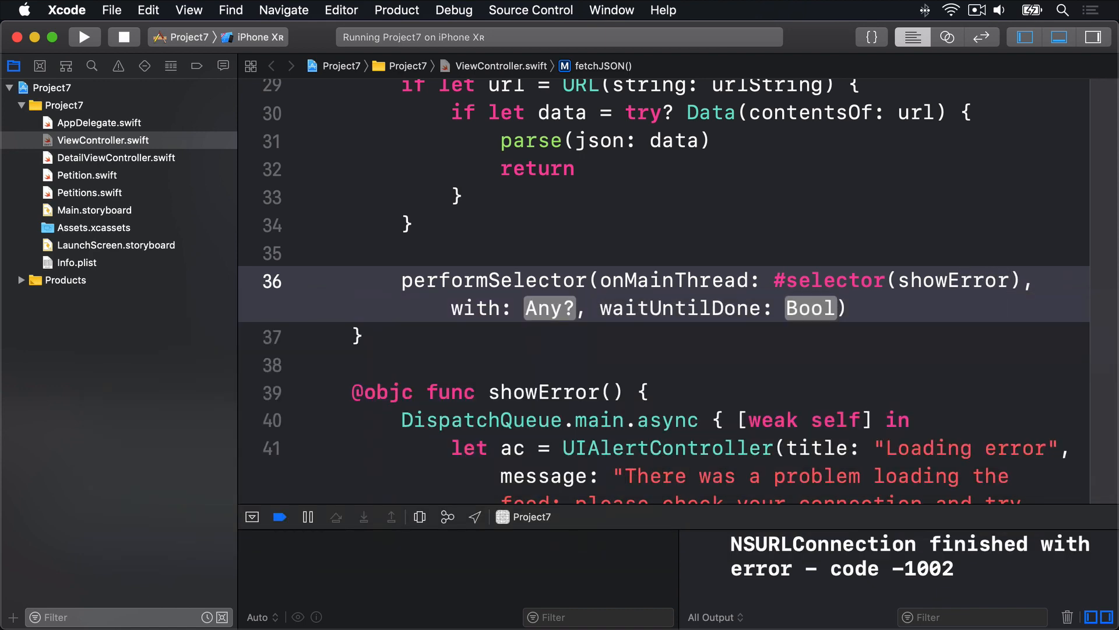
text(nil)
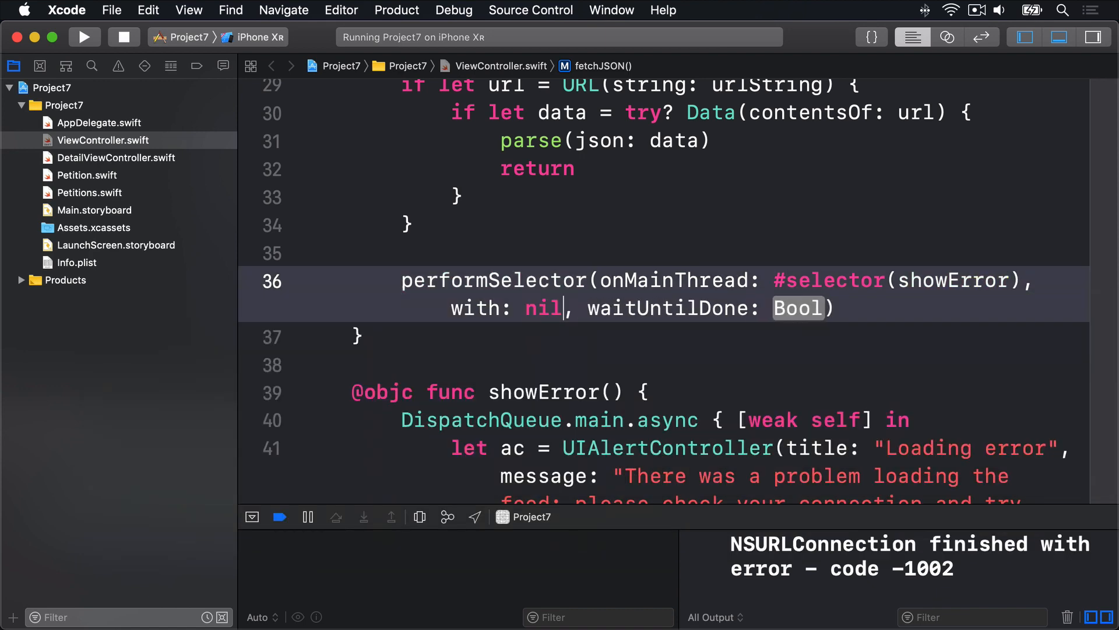
text(fals)
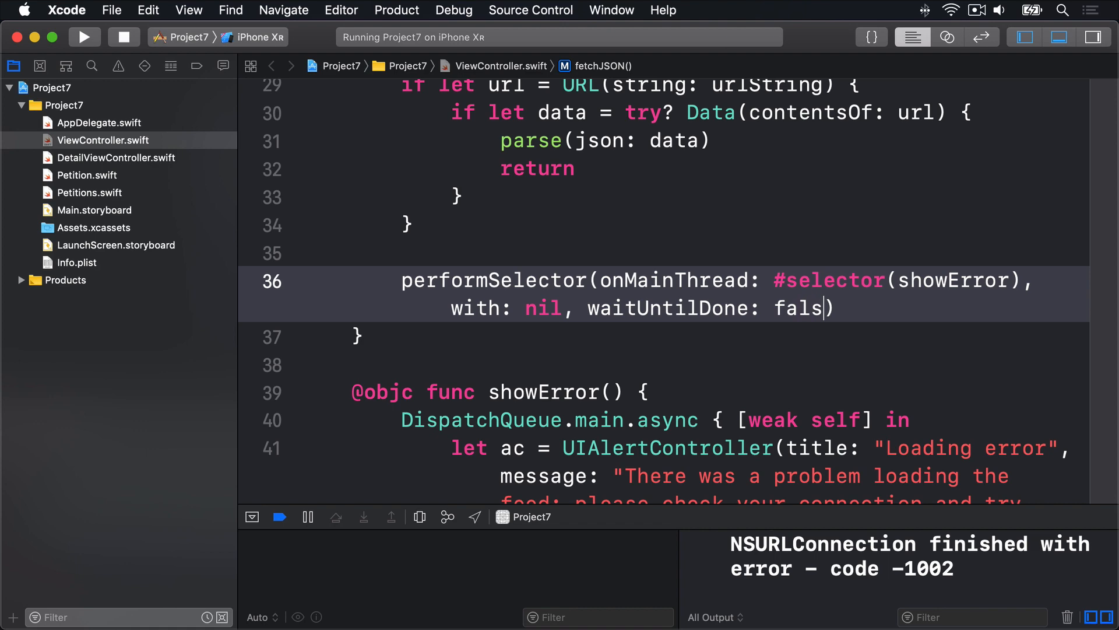
text(e)
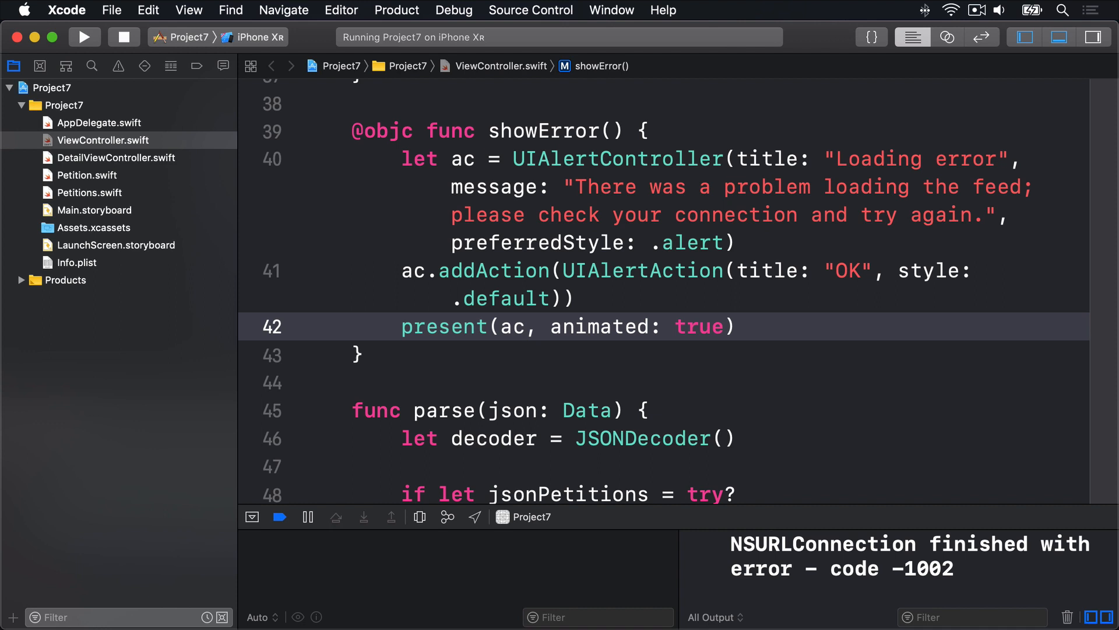
Step: Remove the DispatchQueue.main.async wrapper from showError and return to the parse(json: data) call
double_click(544, 130)
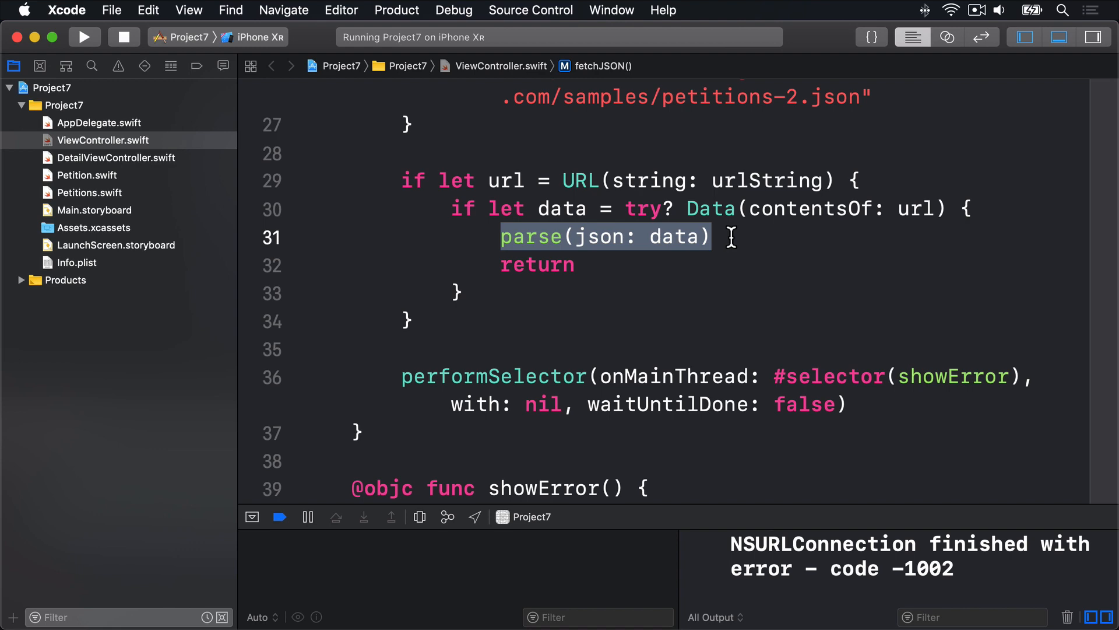
Step: Replace parse's DispatchQueue block with tableView.performSelector(onMainThread: #selector(UITableView.reloadData), with: nil, waitUntilDone: false)
scroll(down, 3)
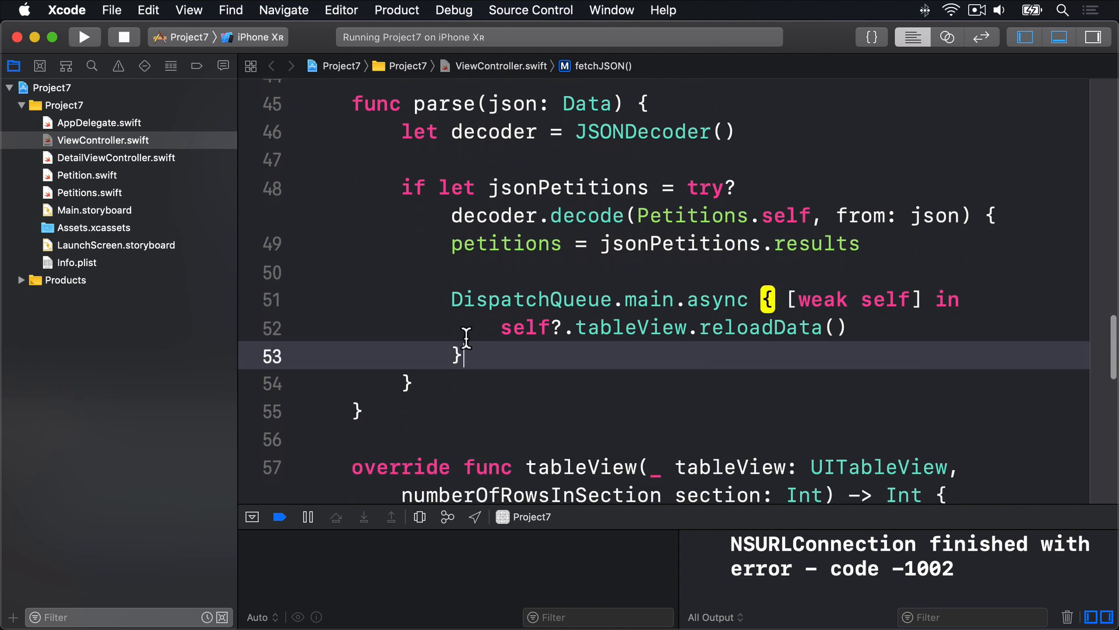
drag(452, 300, 463, 357)
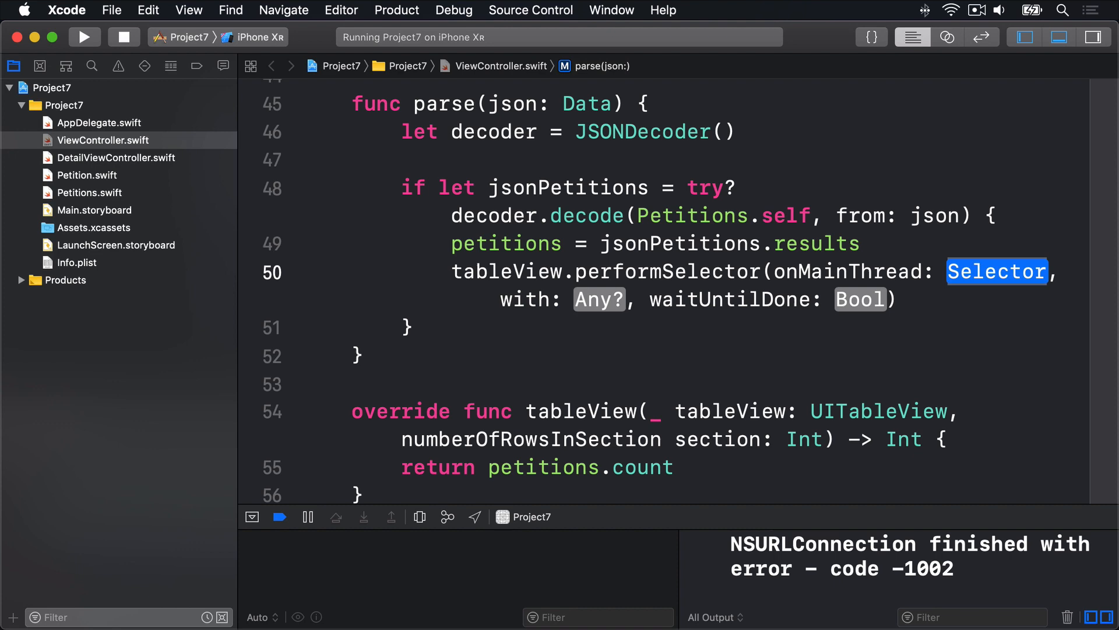
text(#selector)
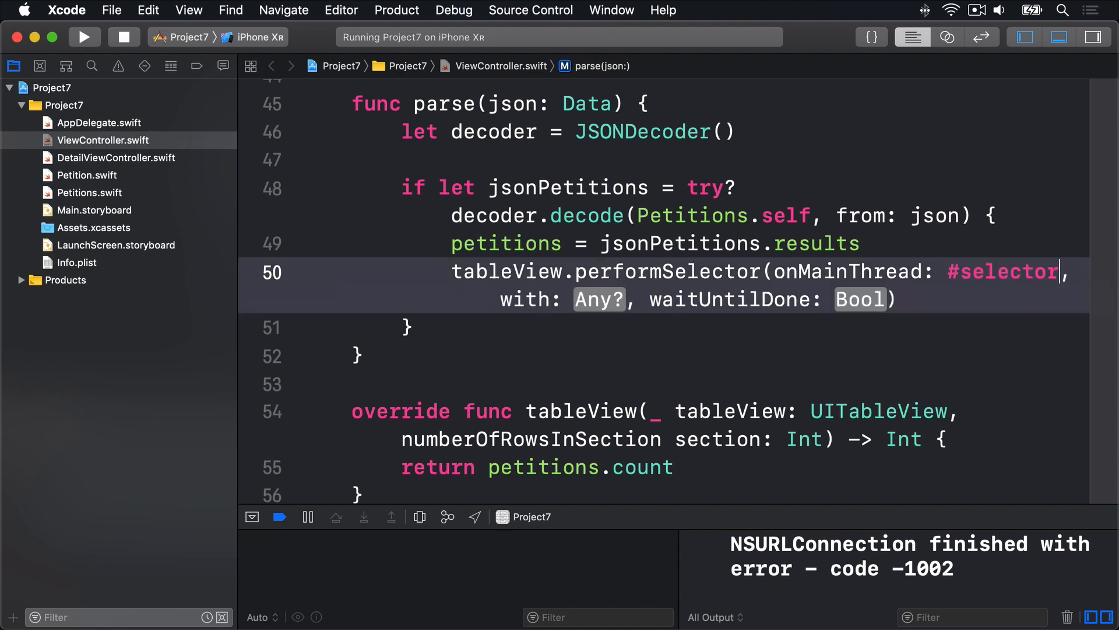
text(UITableView.reloadData))
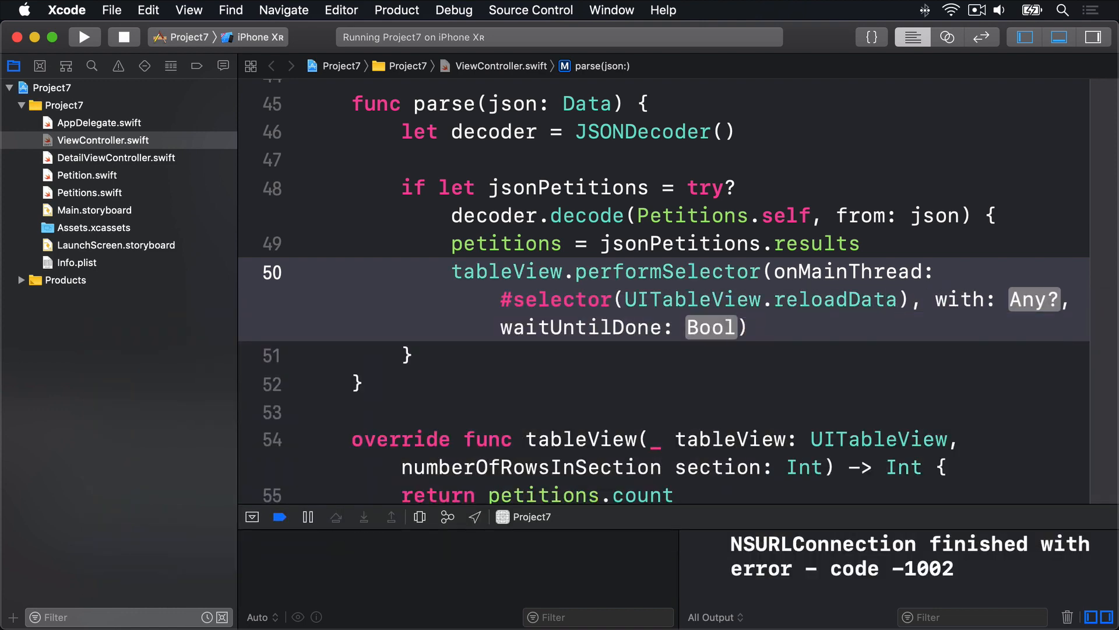
text(nil)
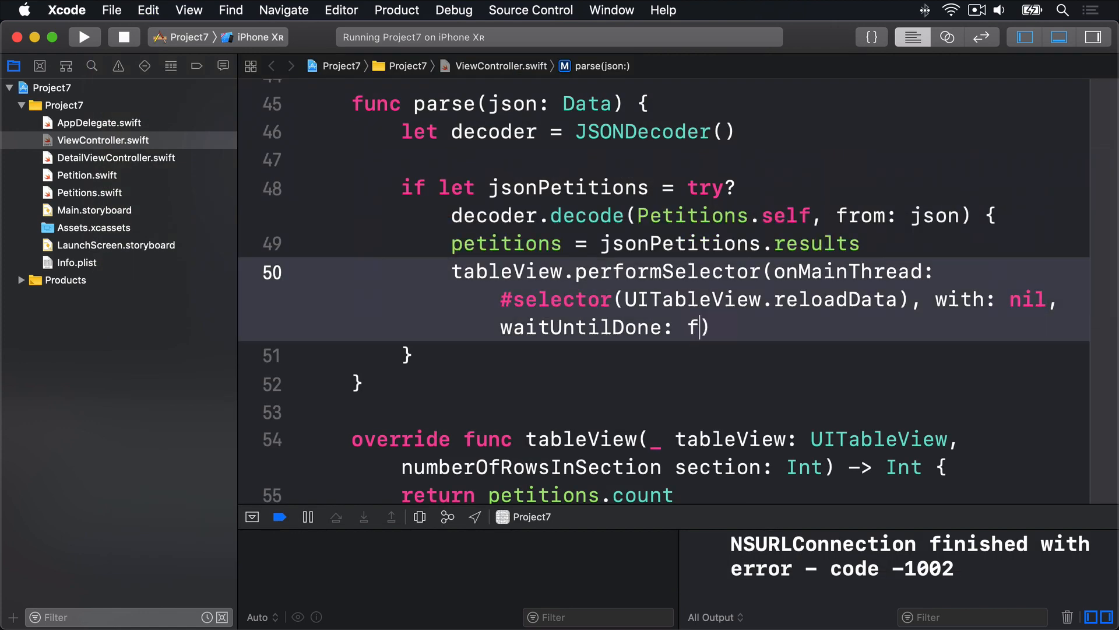
text(alse)
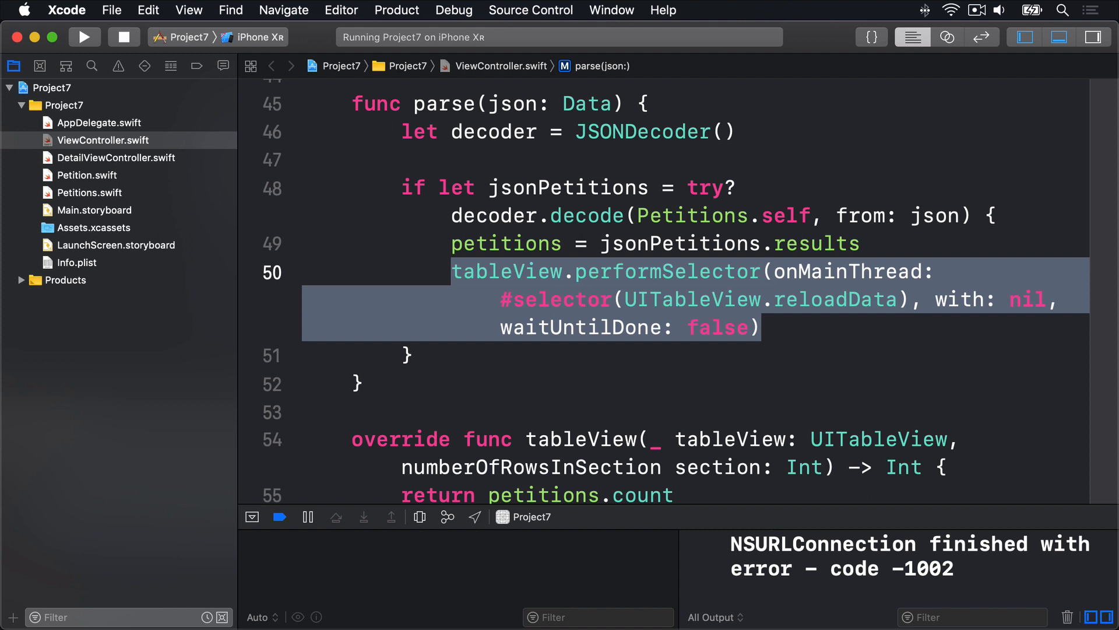
Step: Add else { performSelector(onMainThread: #selector(showError), with: nil, waitUntilDone: false) } after parse's if block
click(451, 354)
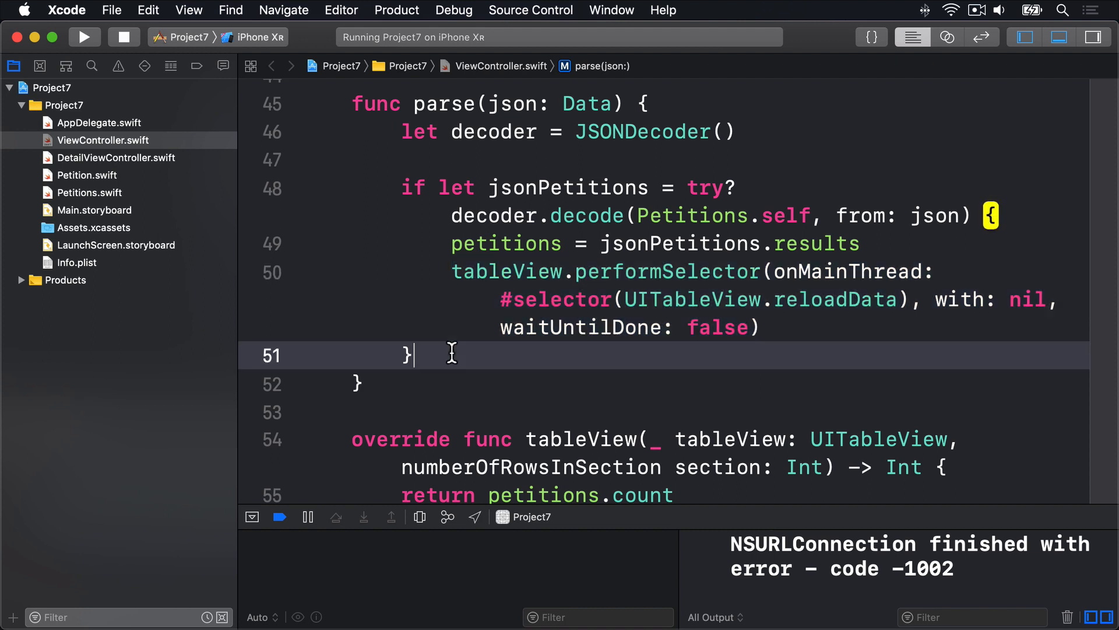
text(e)
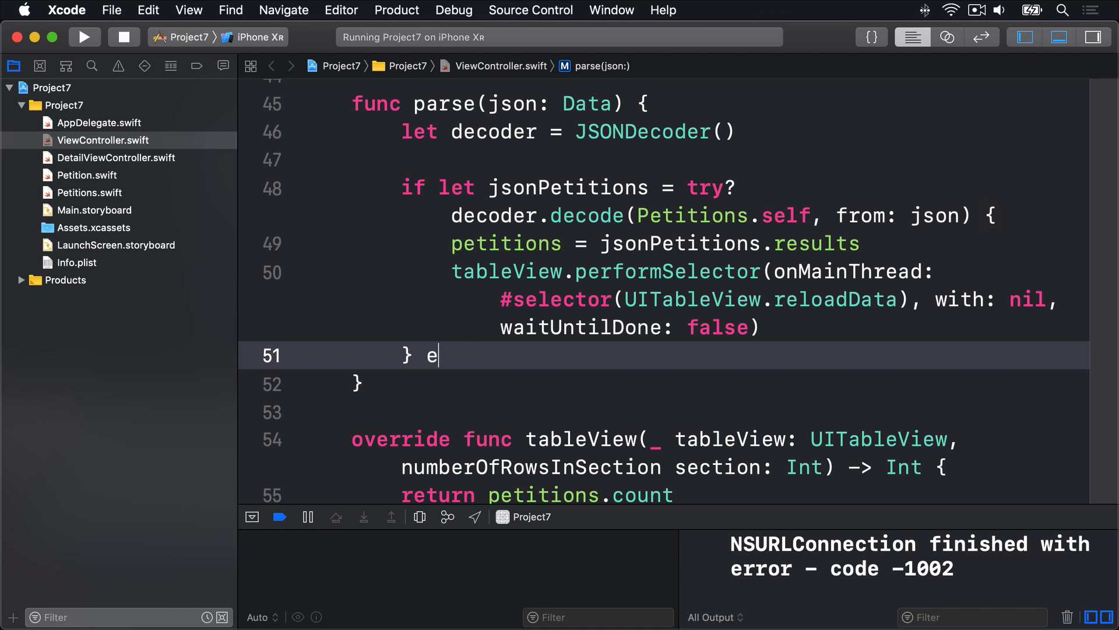
text(lse {)
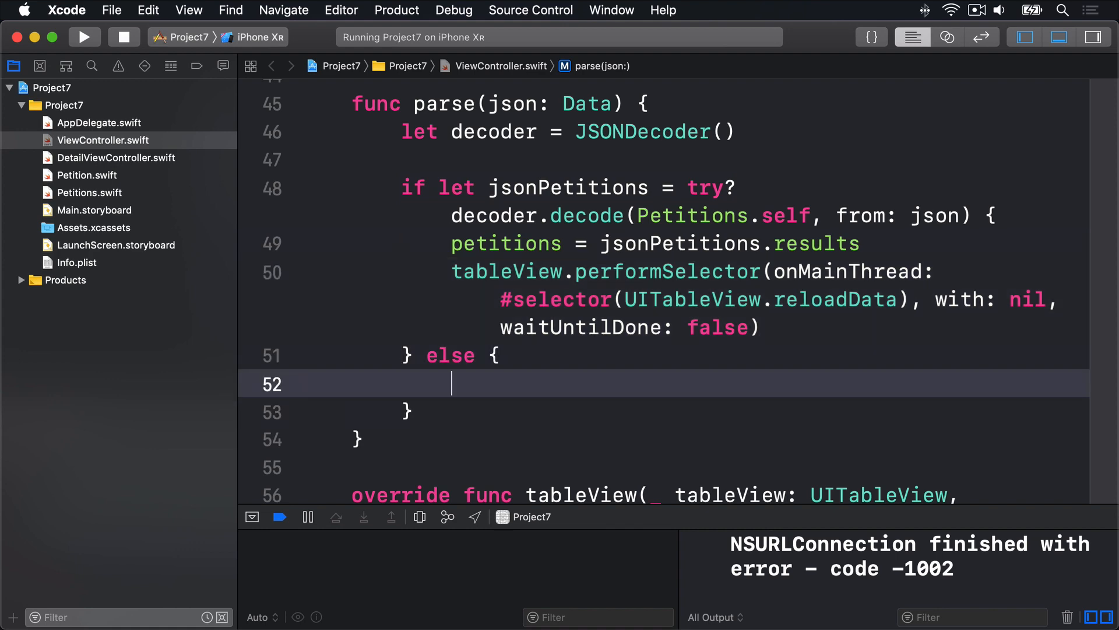
text(performSelector(onMainThread: #selector(showError), with: Any?, waitUntilDone: Bool)
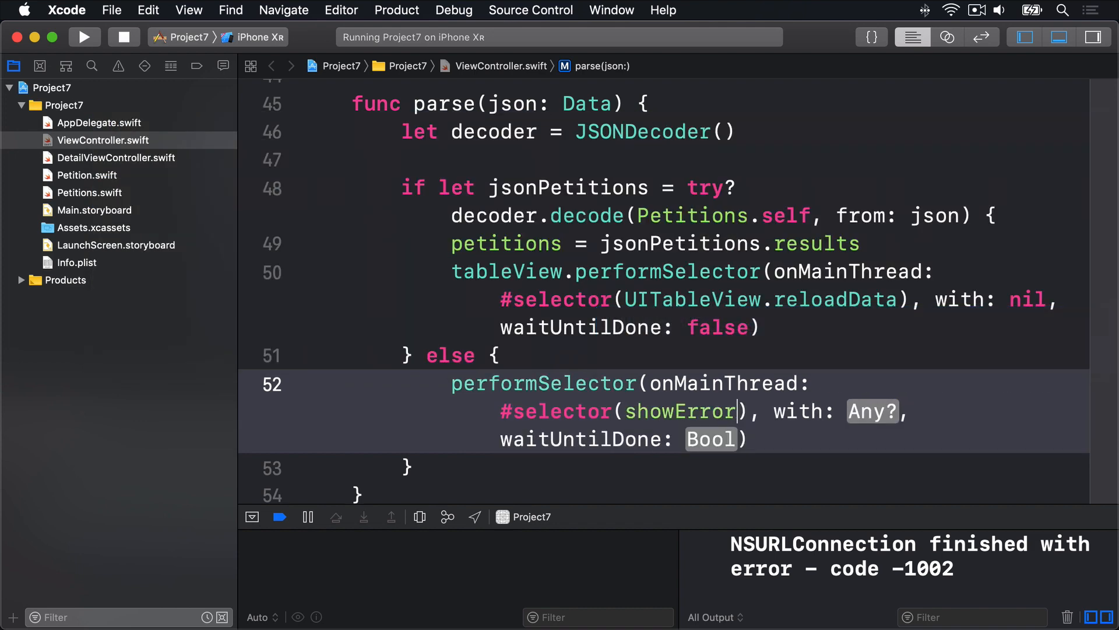
text(nil)
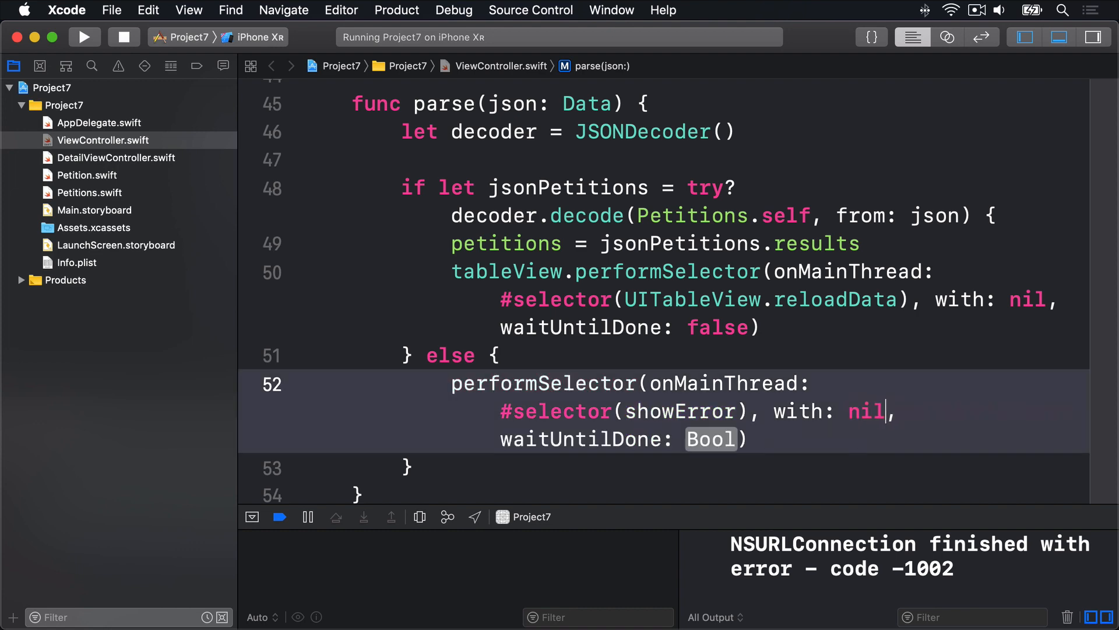
text(false)
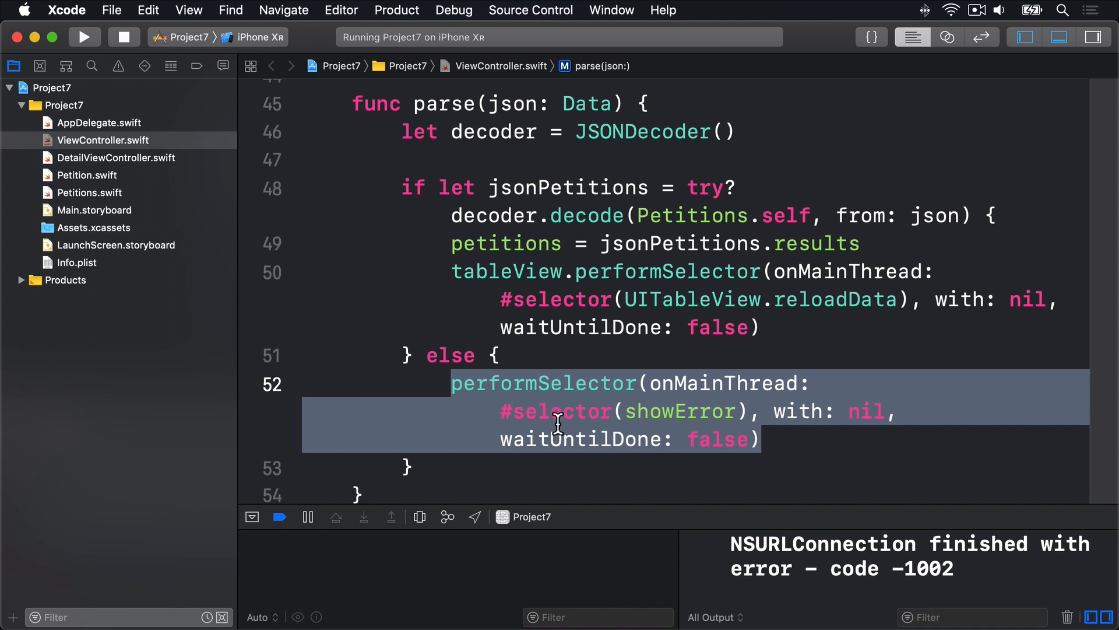
double_click(555, 411)
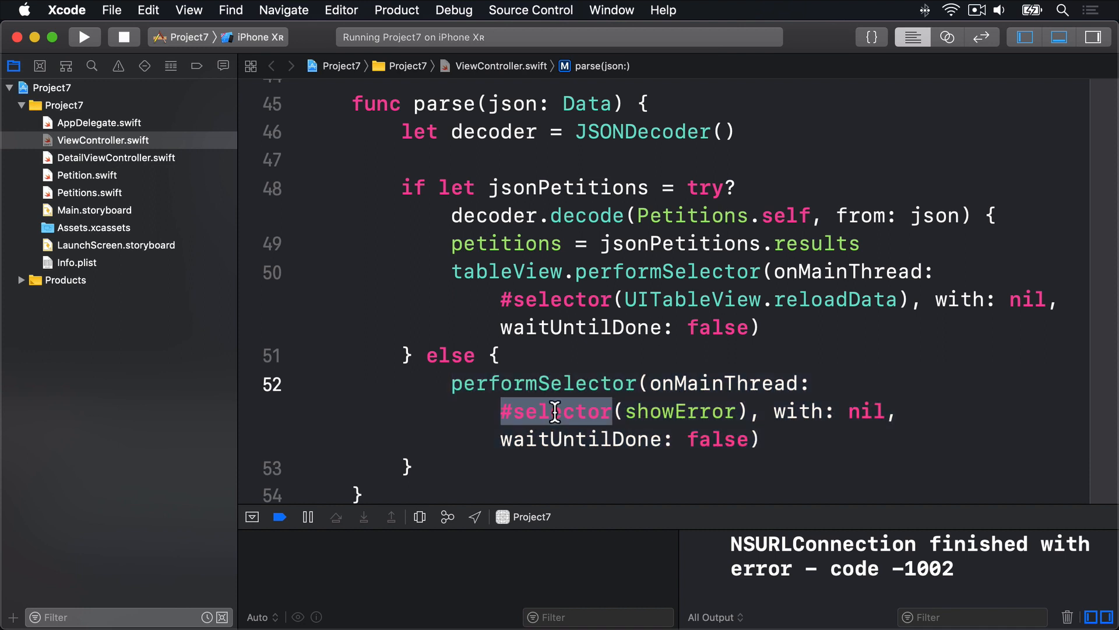